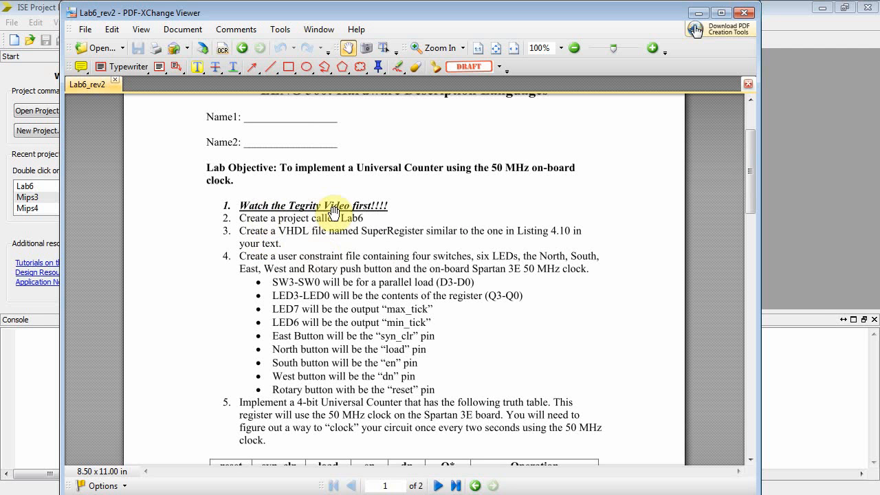
mouse_move(360, 253)
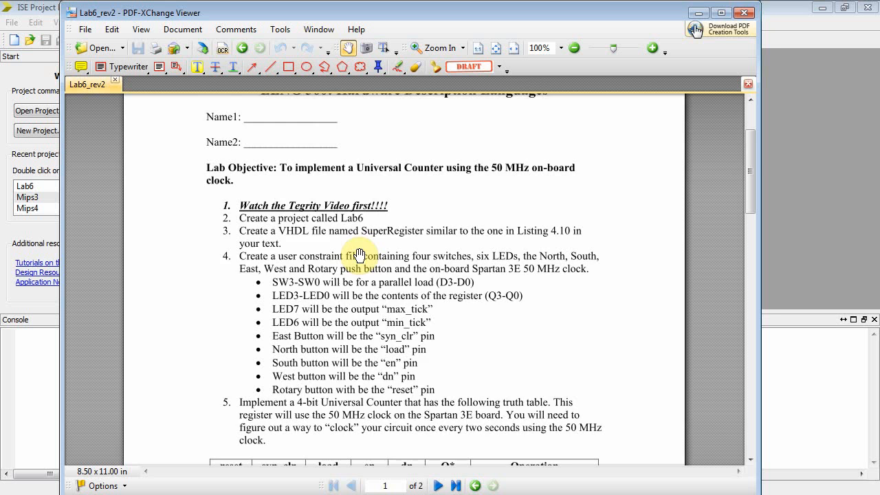
Scroll through the handout's truth table and notes before returning to ISE.
scroll(down, 3)
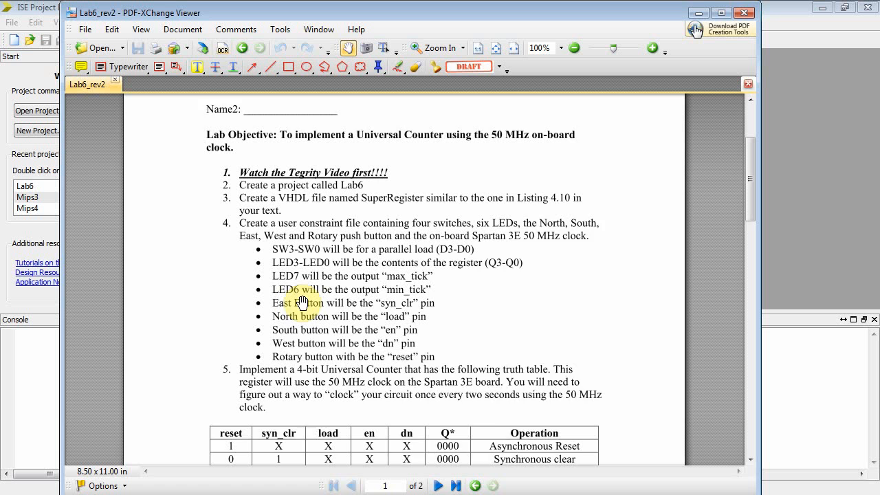
scroll(down, 3)
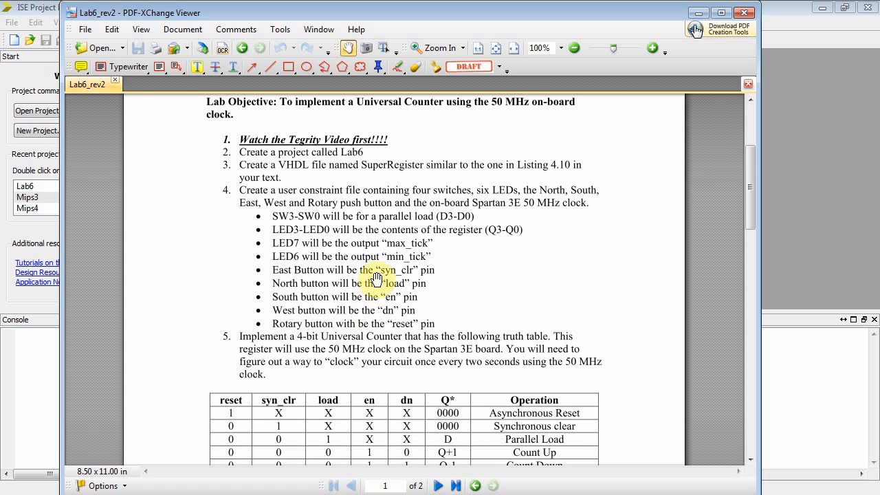
mouse_move(388, 320)
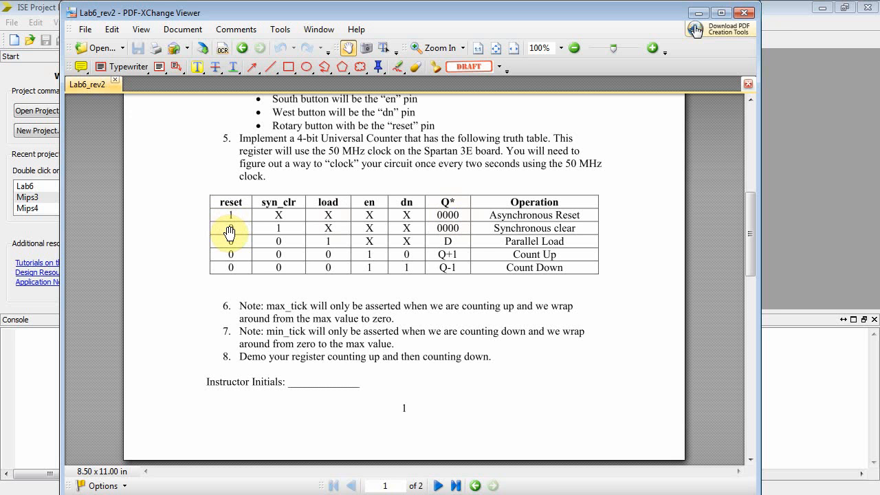
mouse_move(280, 230)
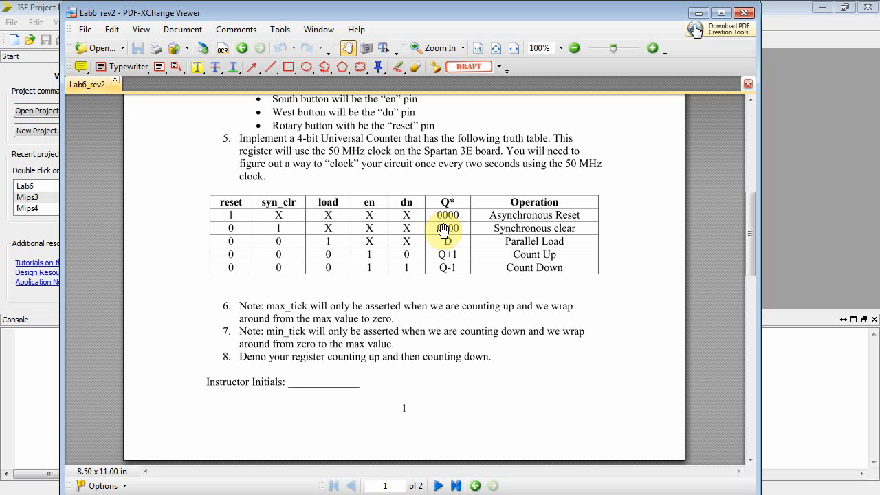
mouse_move(267, 247)
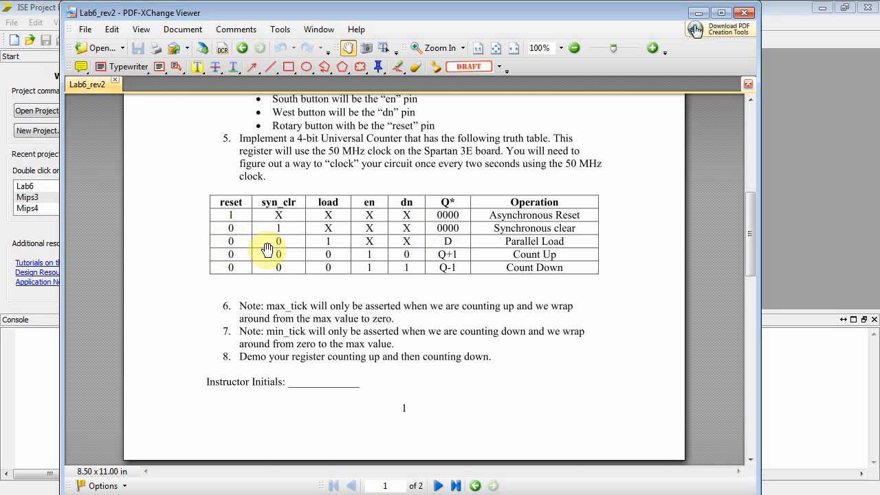
mouse_move(320, 247)
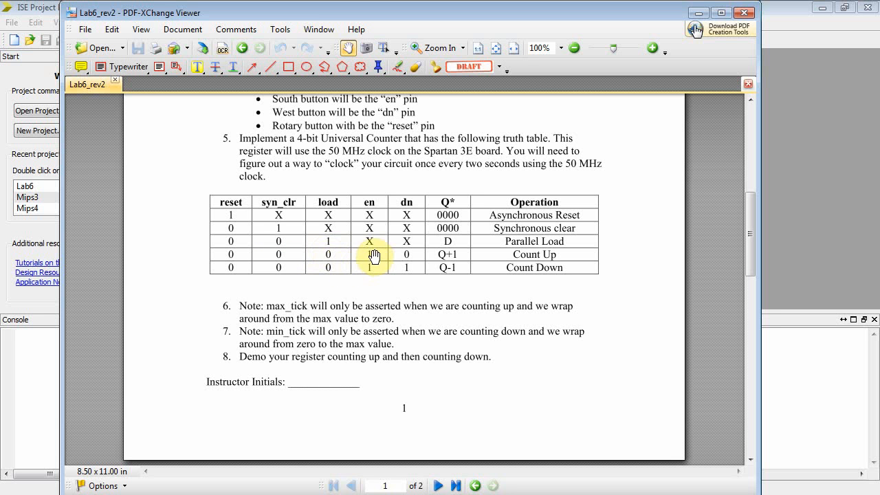
mouse_move(406, 234)
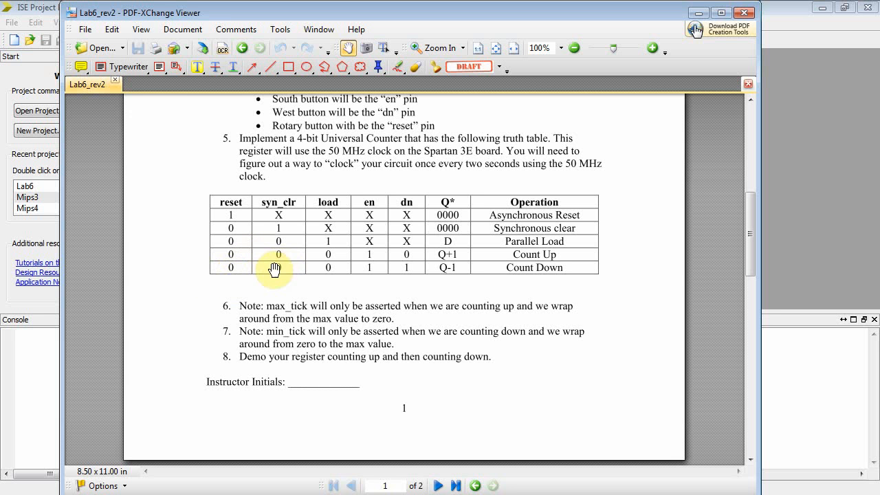
mouse_move(334, 277)
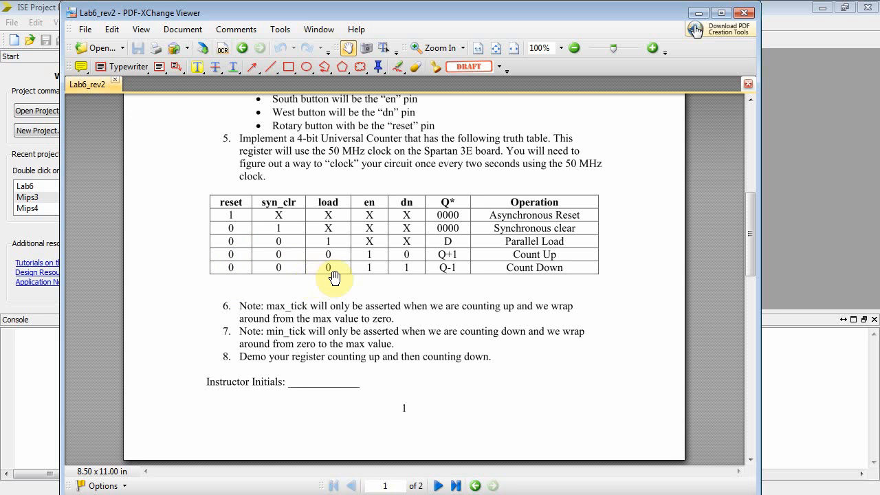
mouse_move(349, 293)
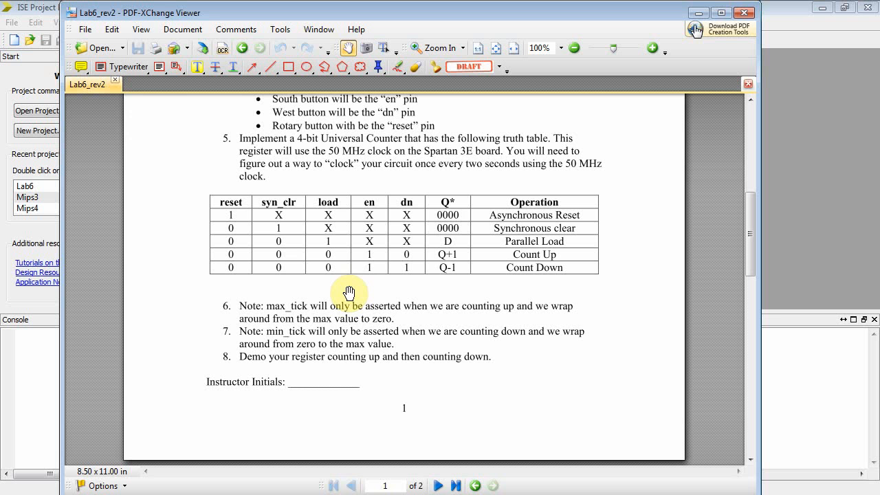
mouse_move(365, 271)
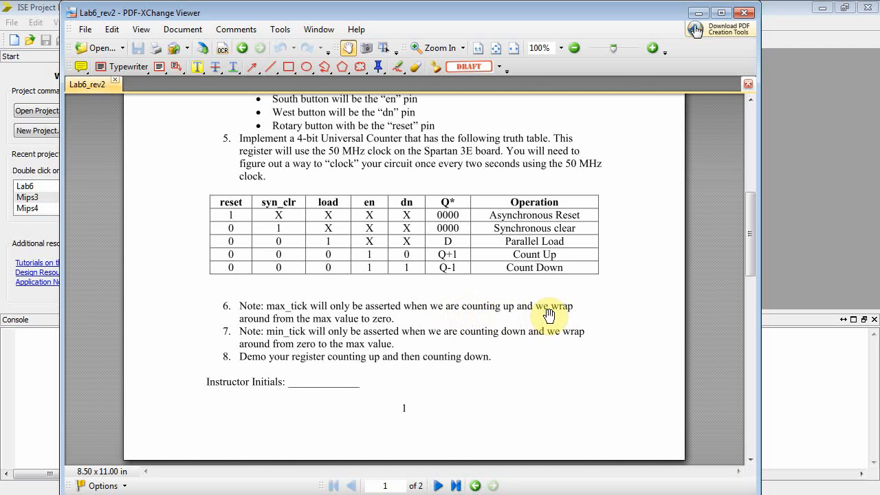
mouse_move(316, 333)
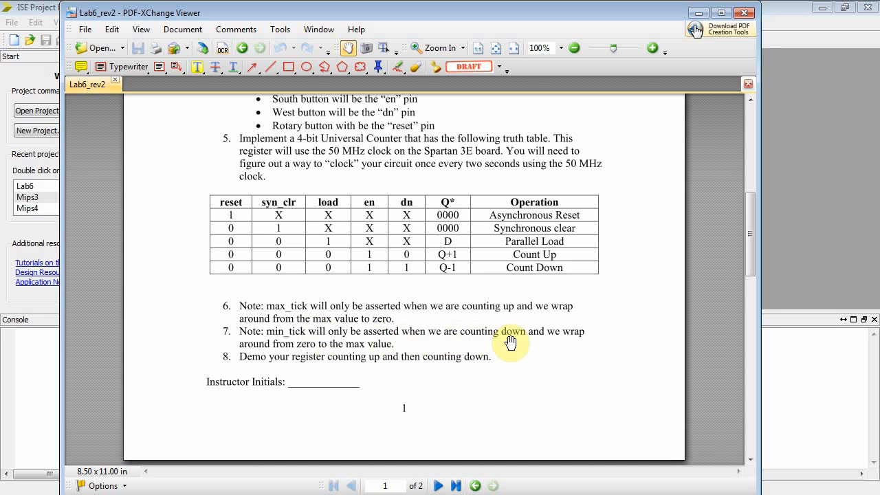
mouse_move(382, 349)
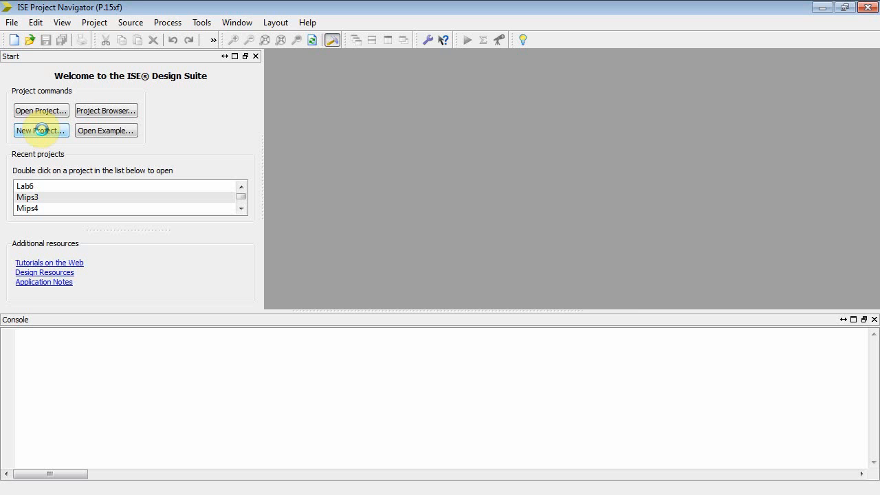
Create a new project named Lab6Demo located in the Labs\Lab_6 folder and continue to device settings.
click(40, 130)
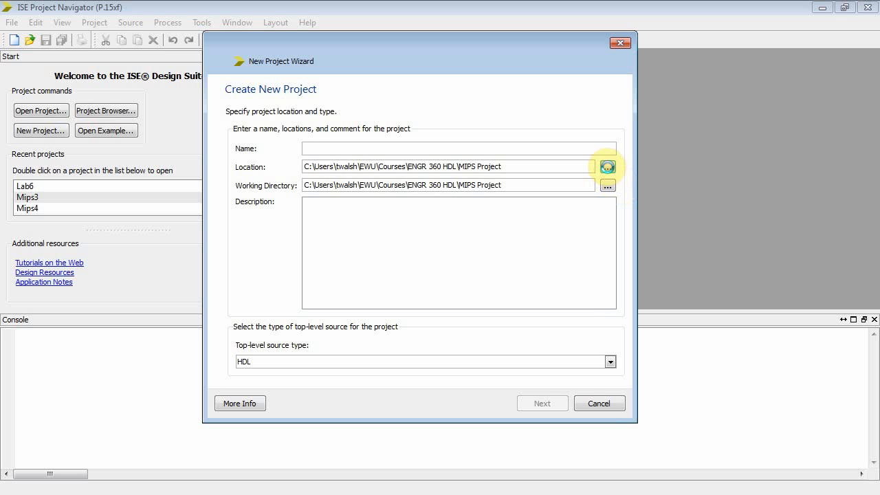
click(607, 166)
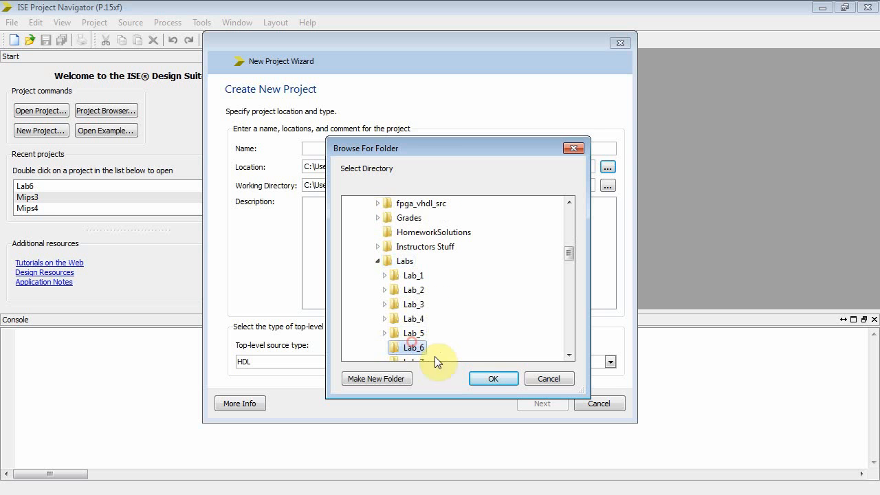
click(493, 378)
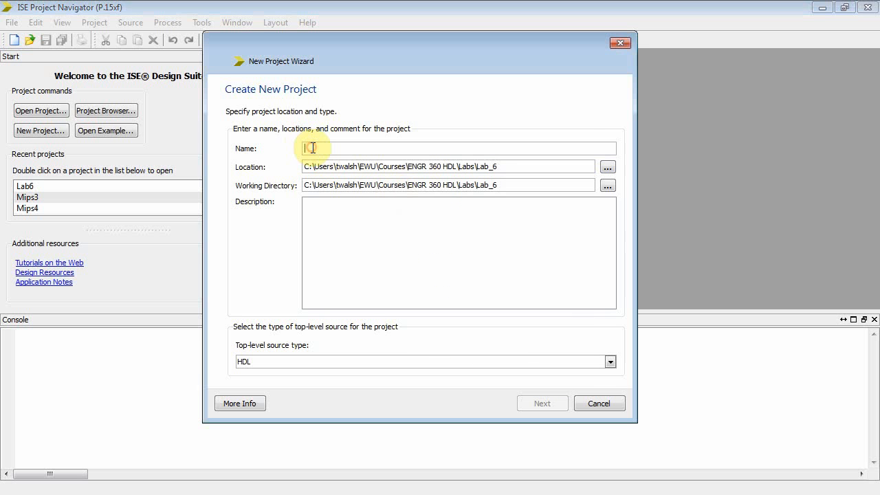
text(Lab6Demo)
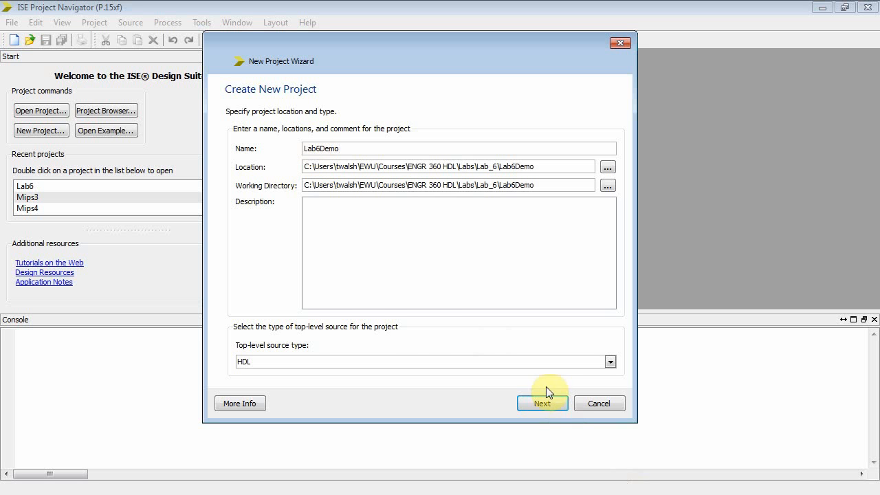
click(542, 403)
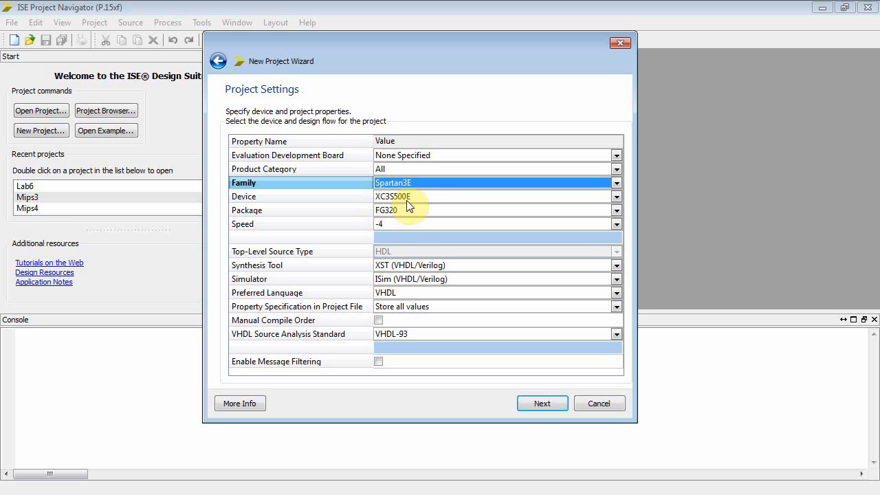
mouse_move(390, 307)
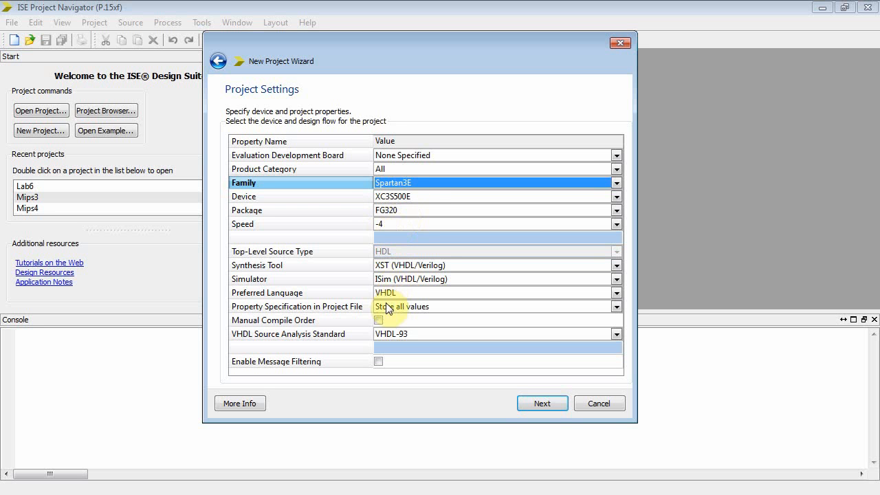
Accept the Spartan3E XC3S500E FG320 -4 VHDL settings and finish creating Lab6Demo.
click(542, 403)
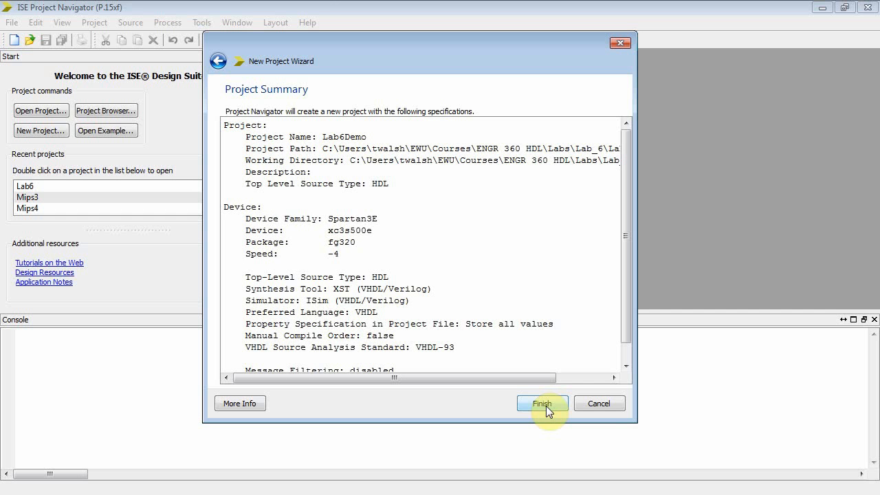
click(541, 403)
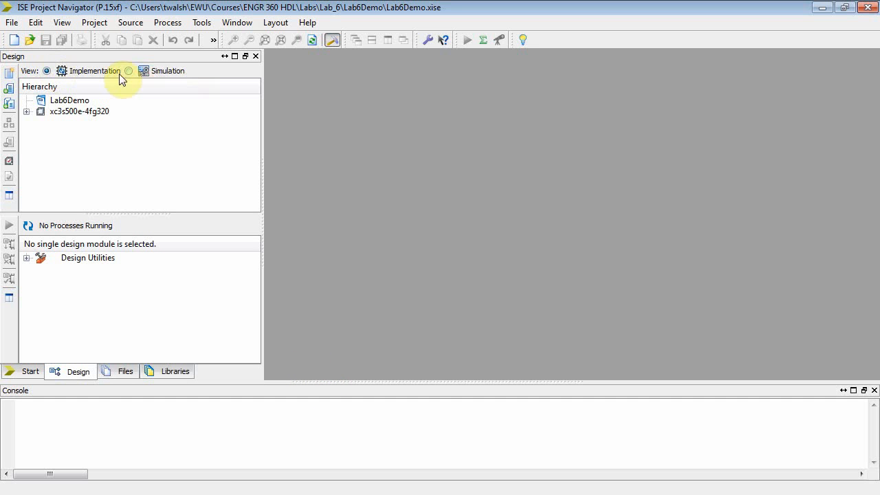
Collapse the xc3s500e hierarchy node and launch the New Source Wizard.
click(128, 71)
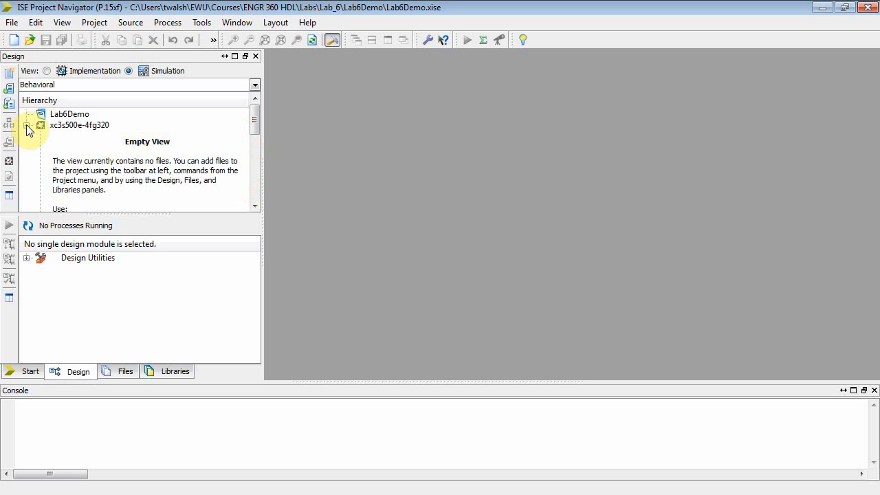
click(30, 130)
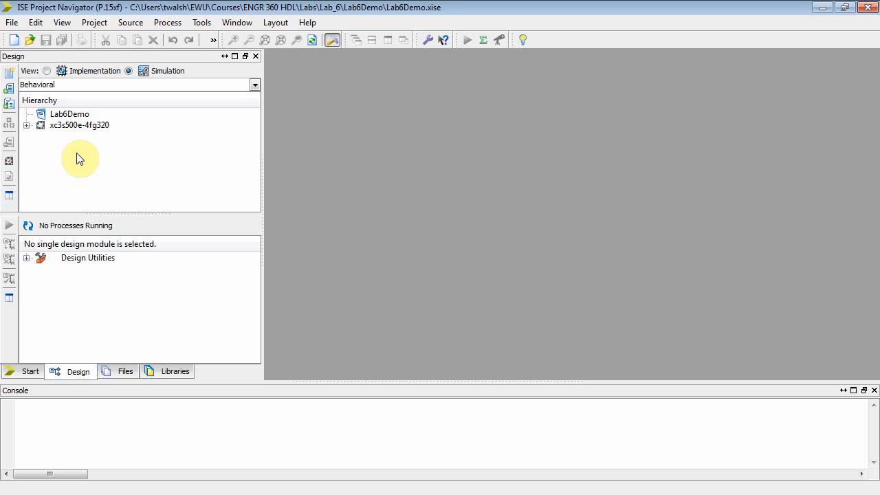
mouse_move(120, 68)
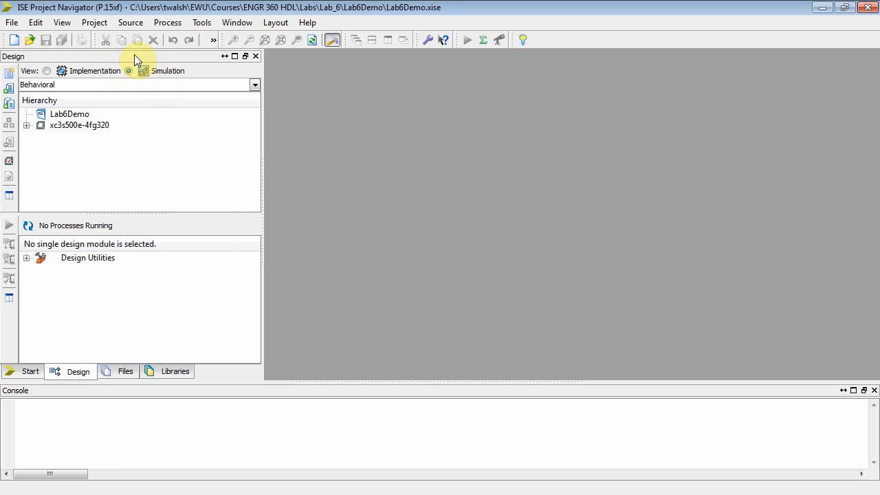
click(102, 40)
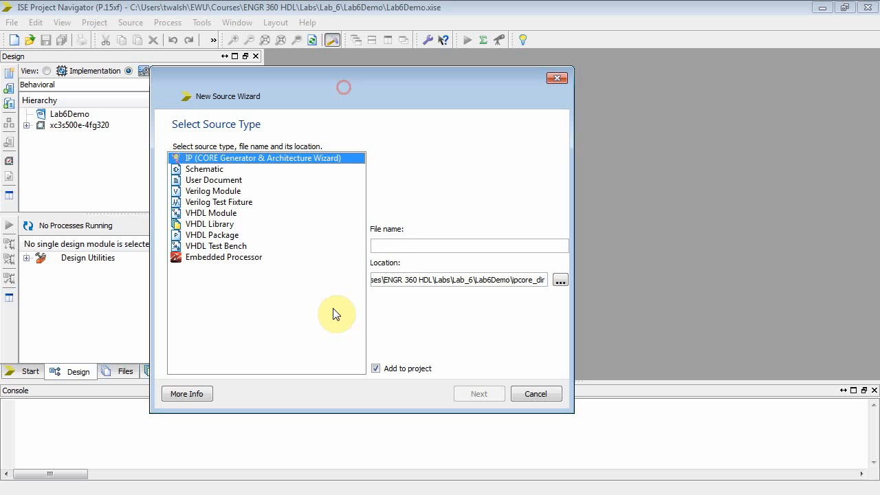
Add a VHDL Module named super_register, skipping port definition, and view its skeleton code.
text(super_register)
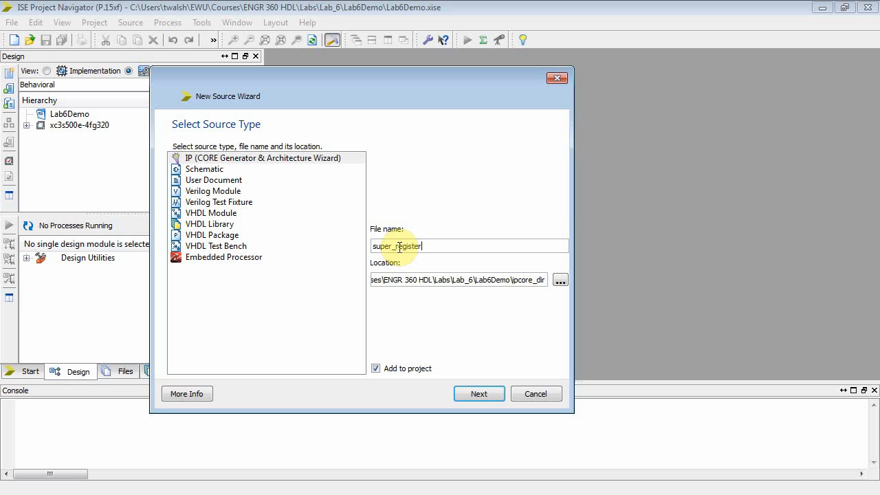
click(211, 212)
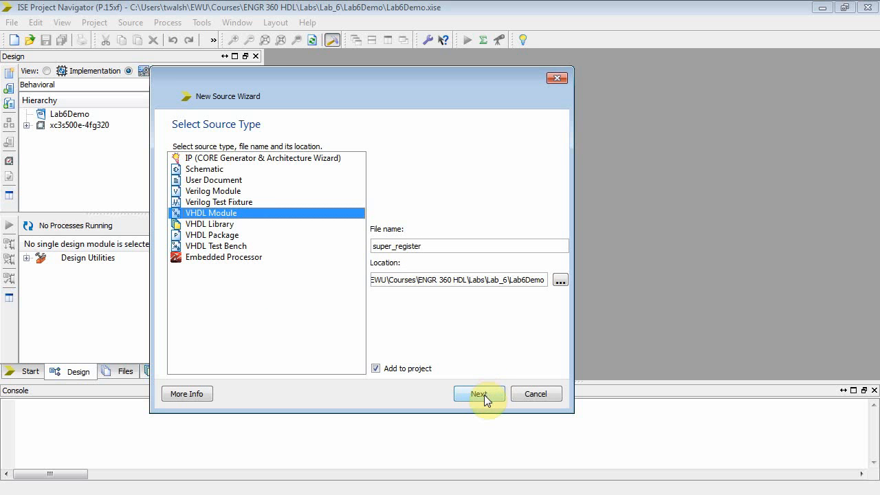
click(479, 393)
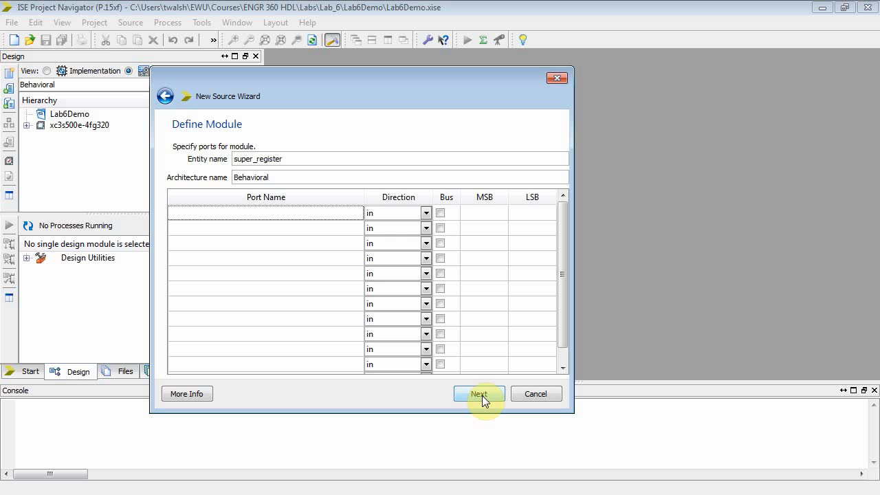
click(478, 393)
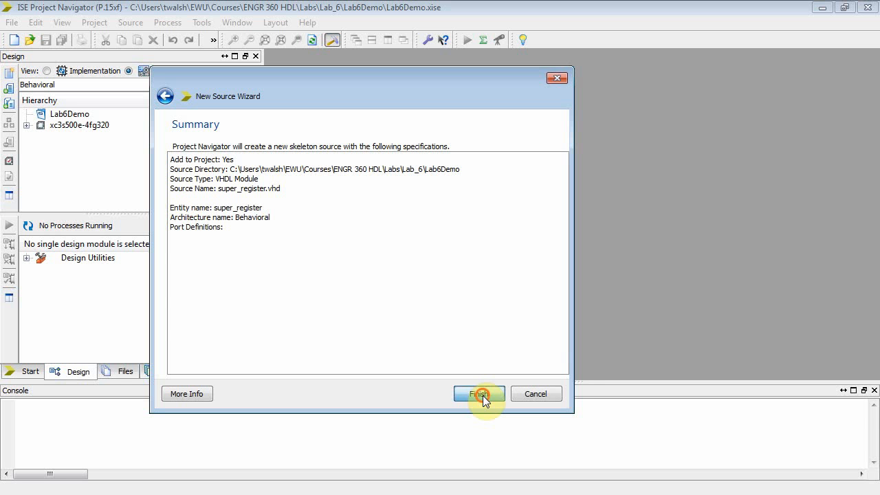
click(479, 393)
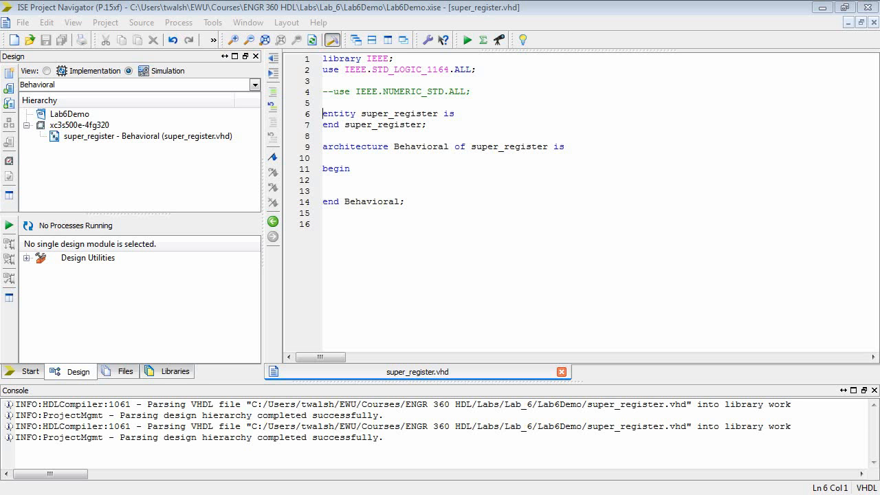
click(322, 113)
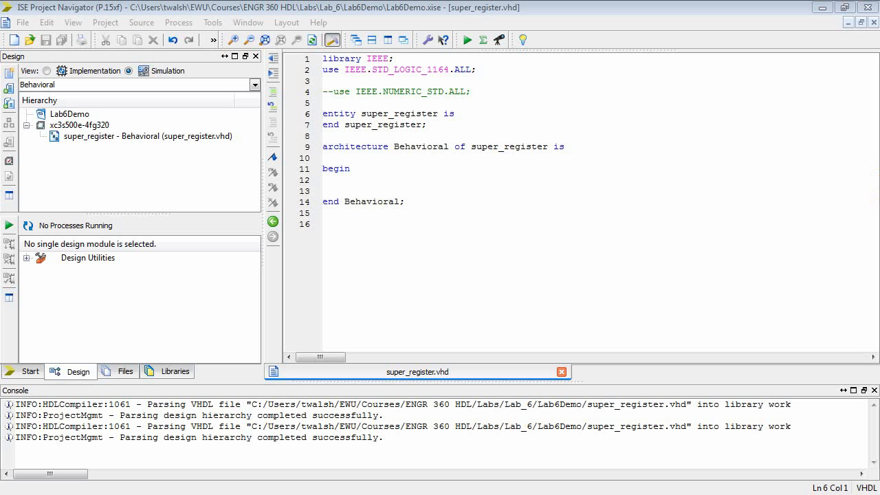
mouse_move(248, 251)
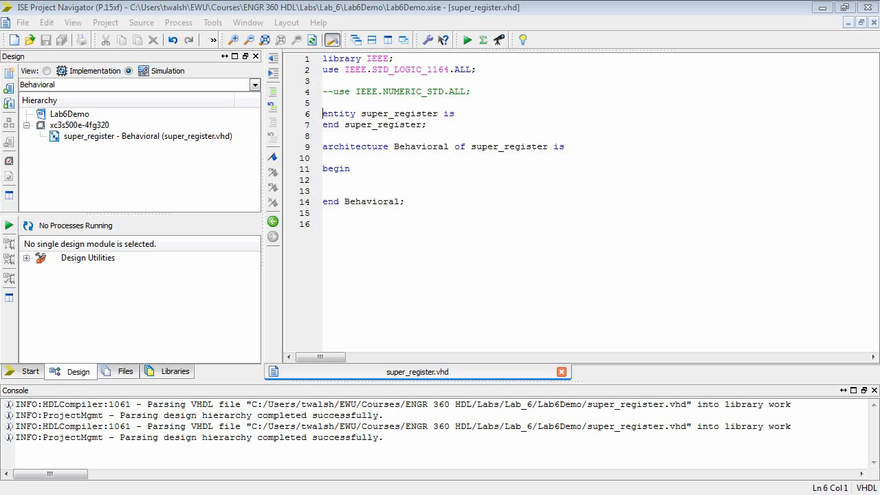
mouse_move(769, 301)
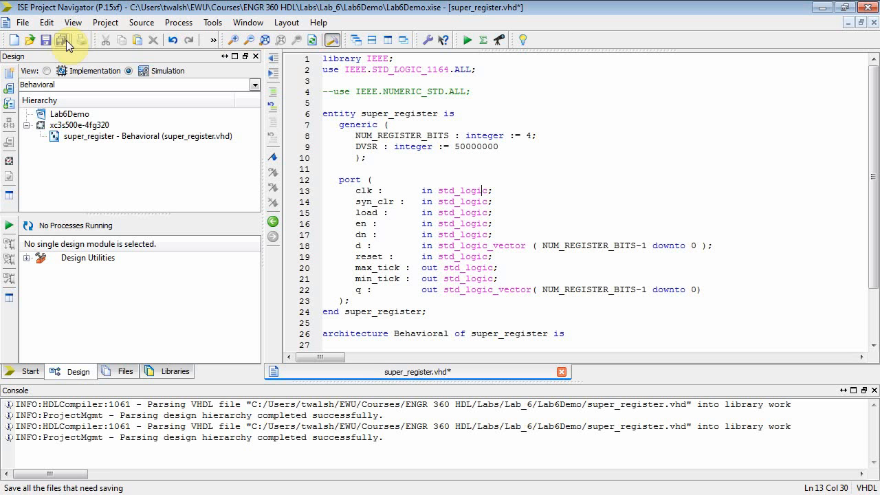
Save all files so super_register.vhd keeps its new entity declaration.
click(62, 40)
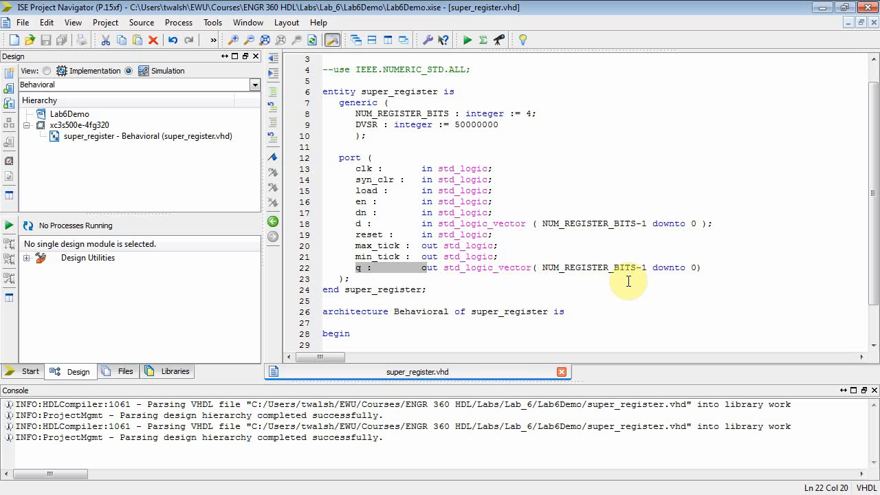
mouse_move(477, 285)
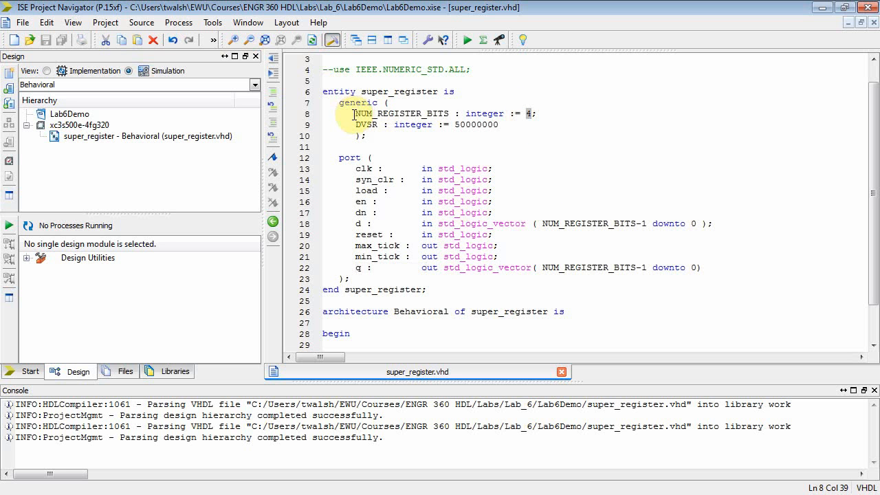
double_click(398, 113)
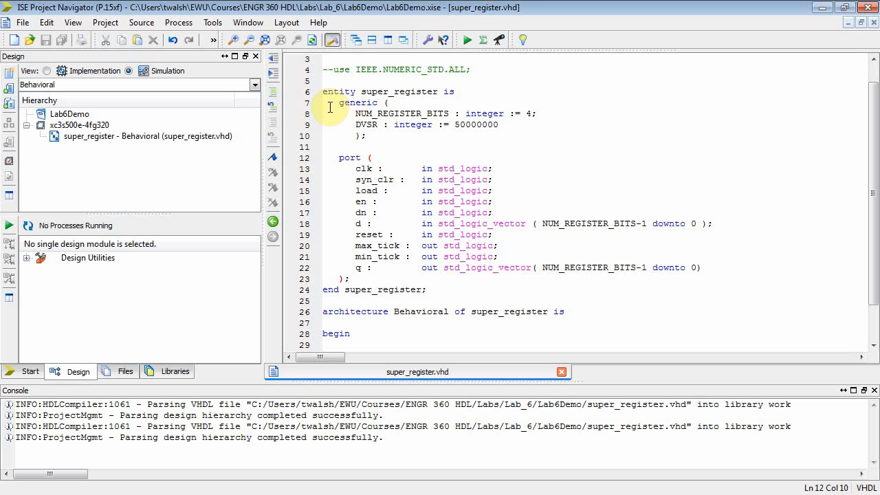
drag(330, 103, 374, 137)
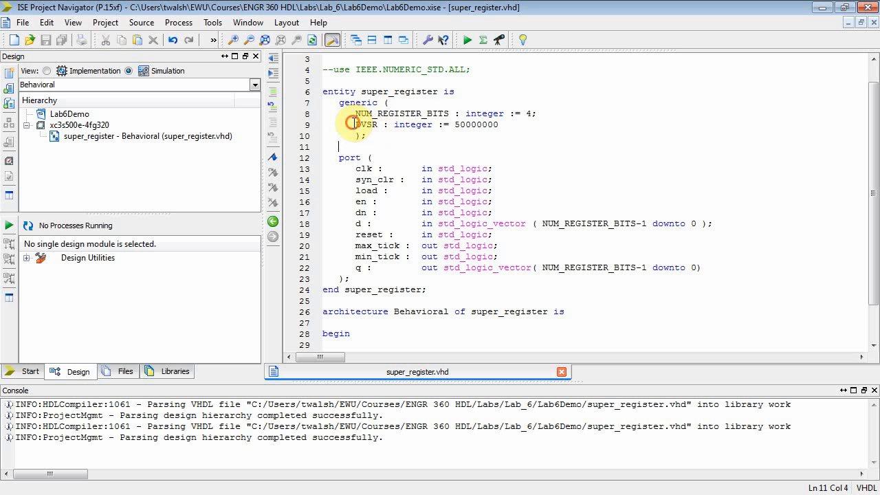
mouse_move(460, 142)
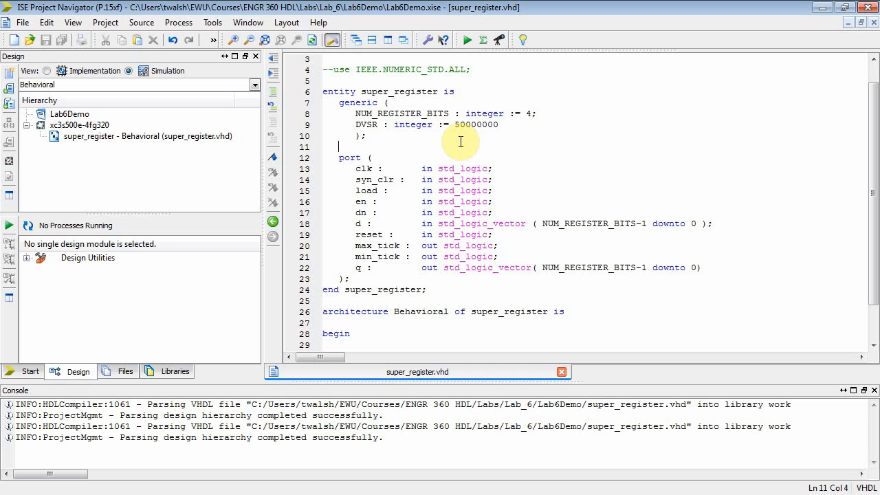
click(354, 125)
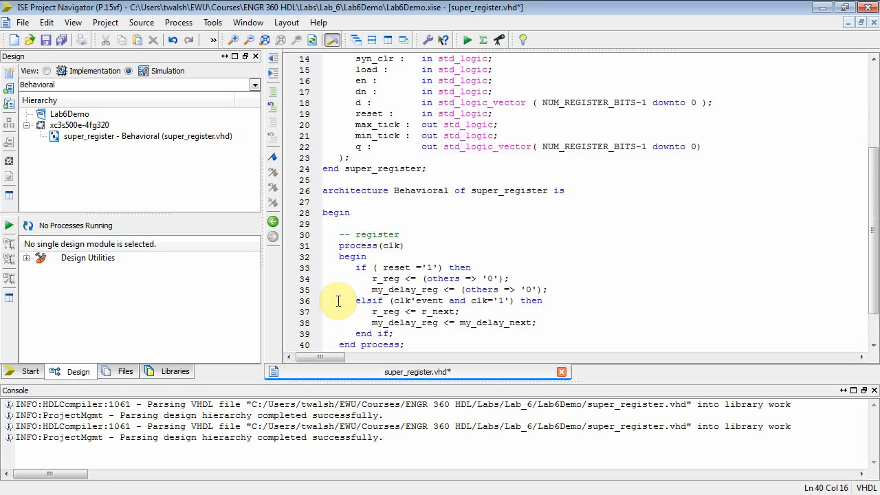
Review the pasted register process, highlighting r_reg, r_next and my_delay_reg as undeclared signals.
scroll(down, 3)
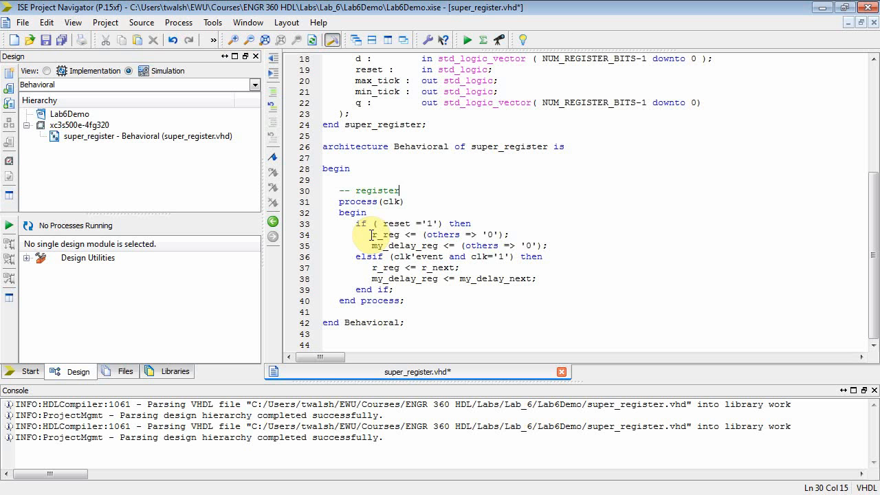
double_click(386, 234)
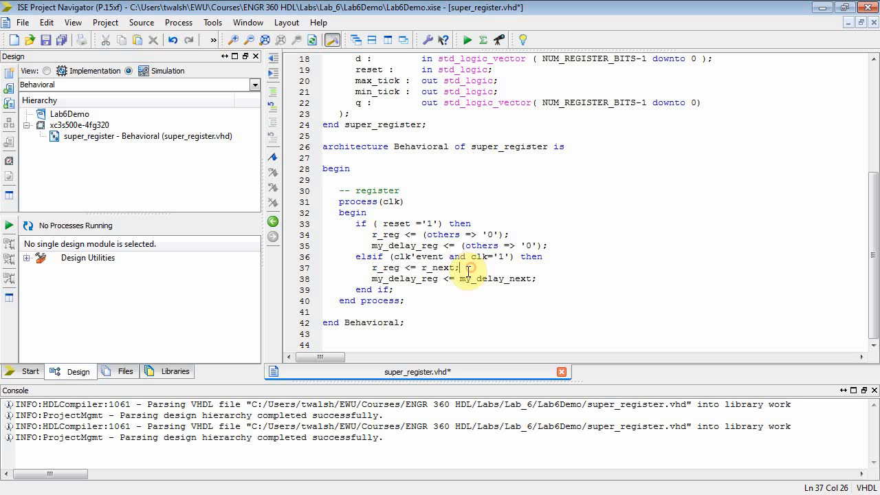
double_click(405, 279)
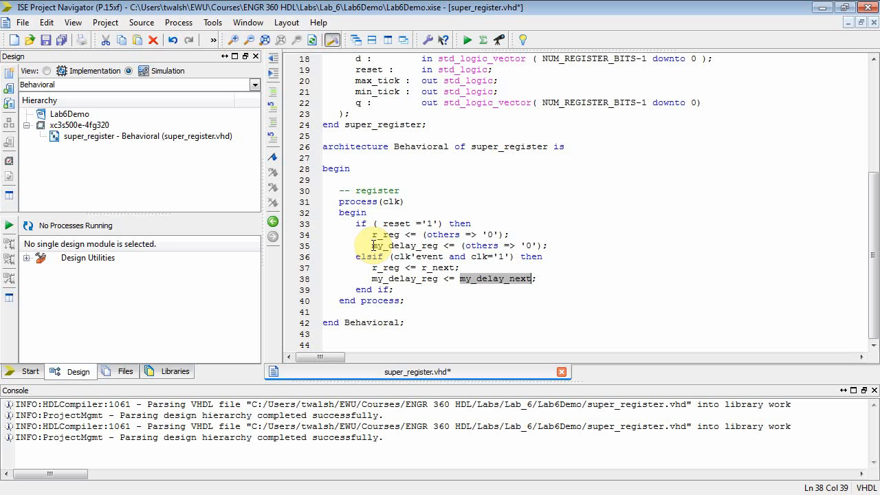
click(377, 234)
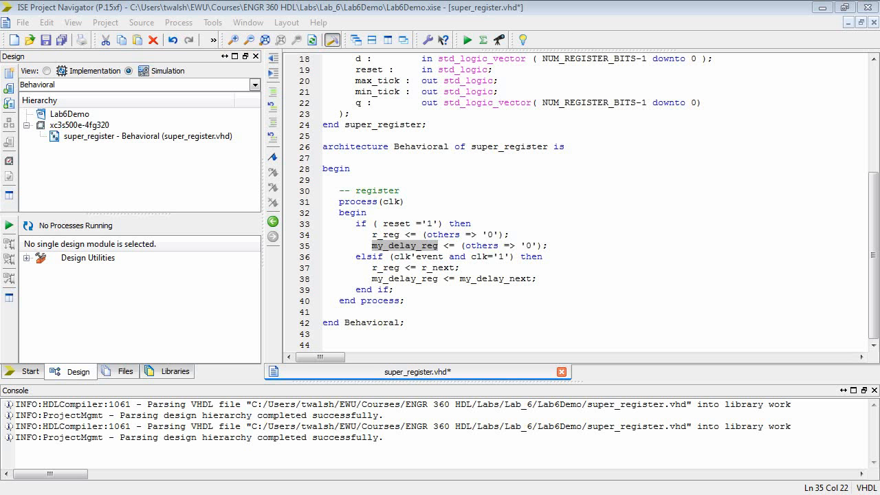
click(338, 310)
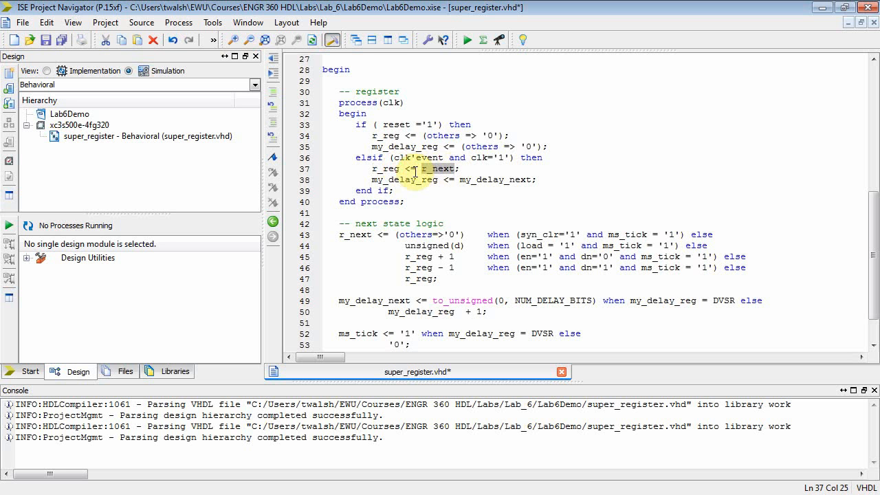
double_click(387, 168)
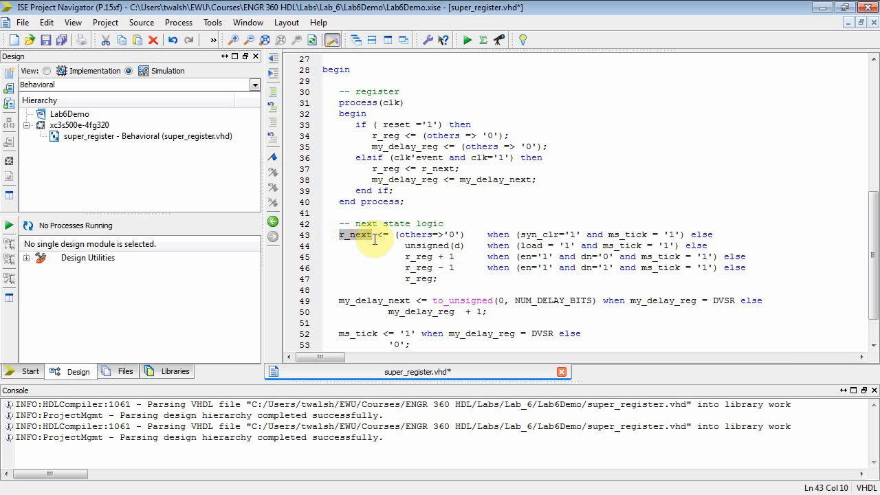
drag(376, 235, 719, 268)
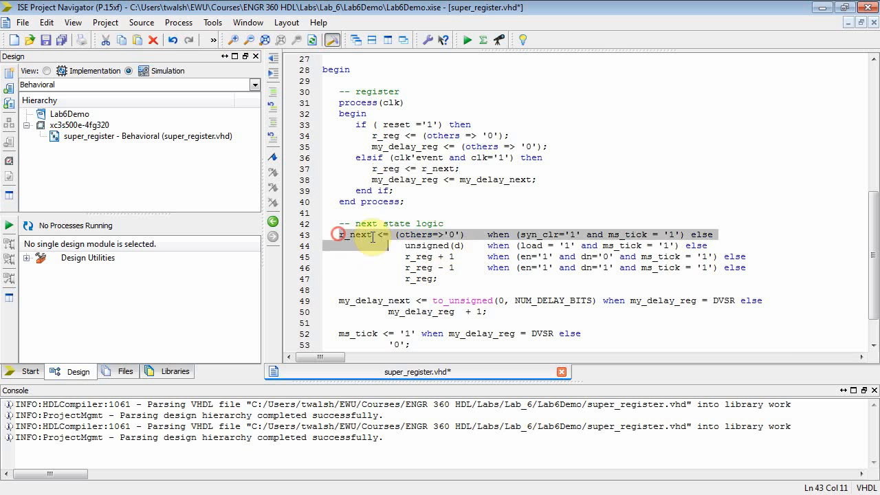
click(388, 136)
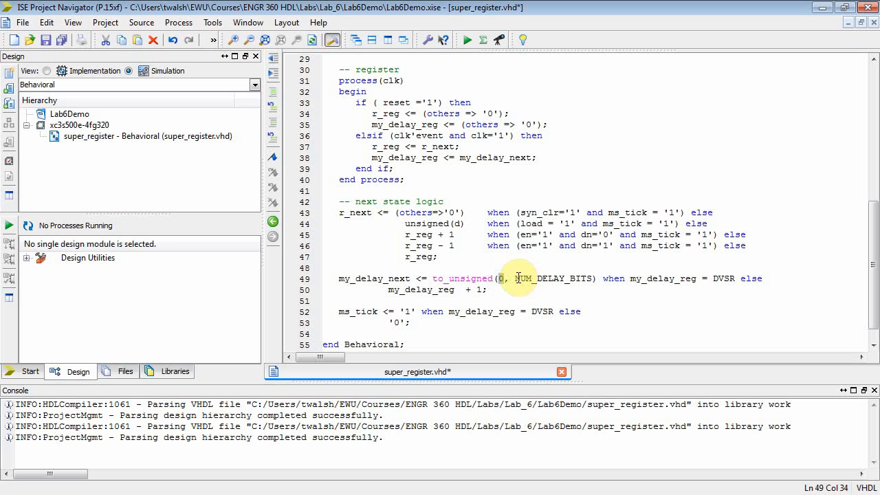
double_click(552, 278)
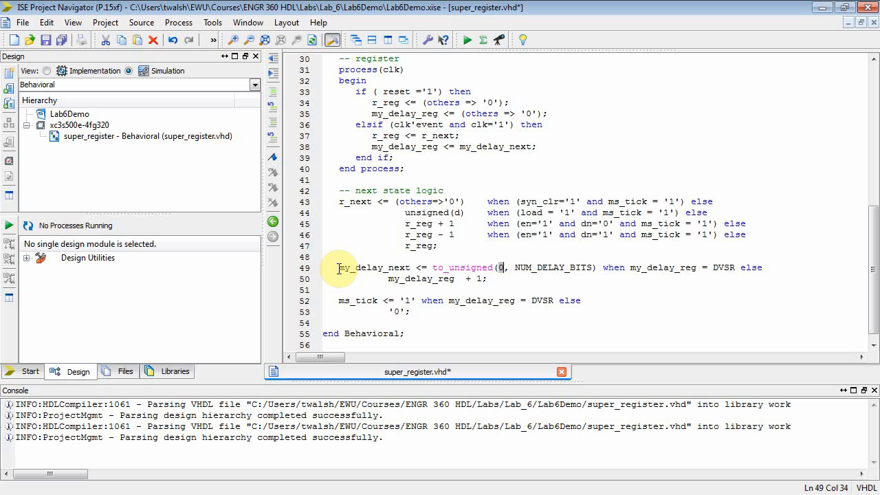
double_click(659, 267)
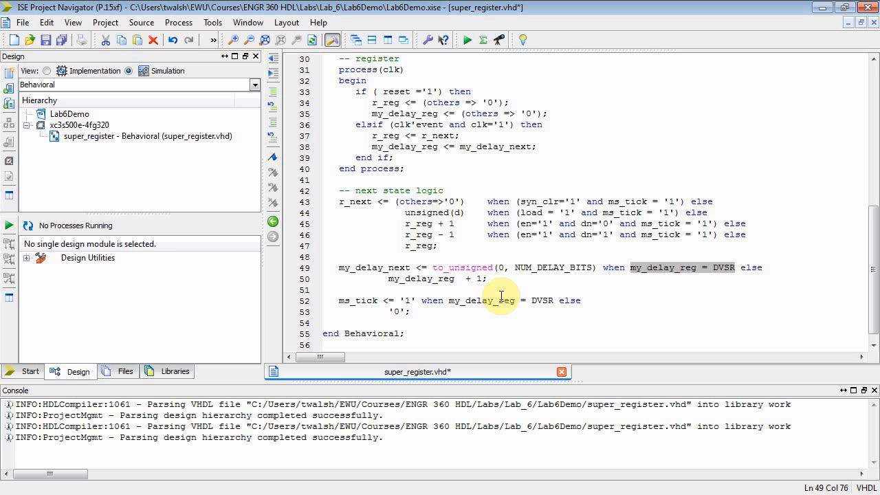
double_click(359, 301)
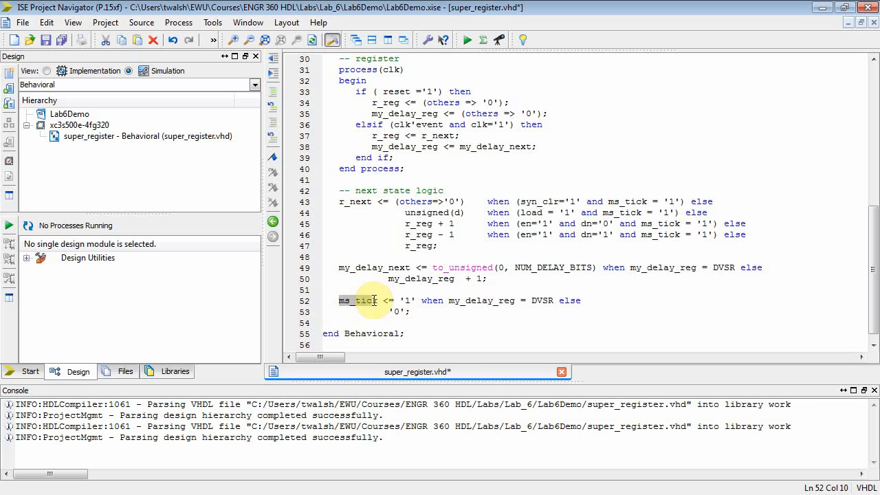
click(416, 301)
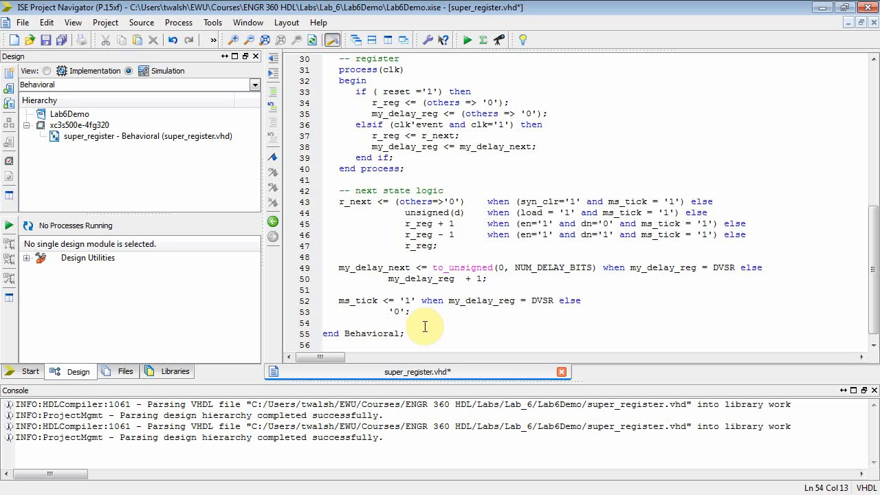
double_click(358, 301)
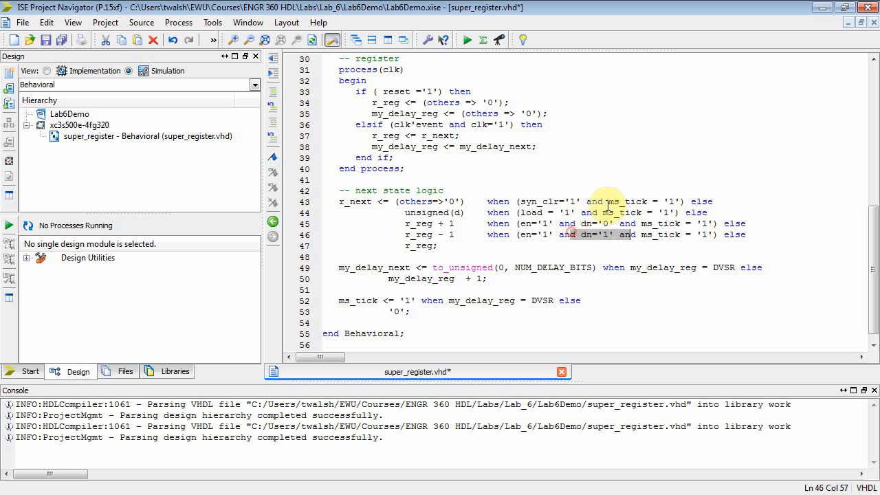
click(395, 267)
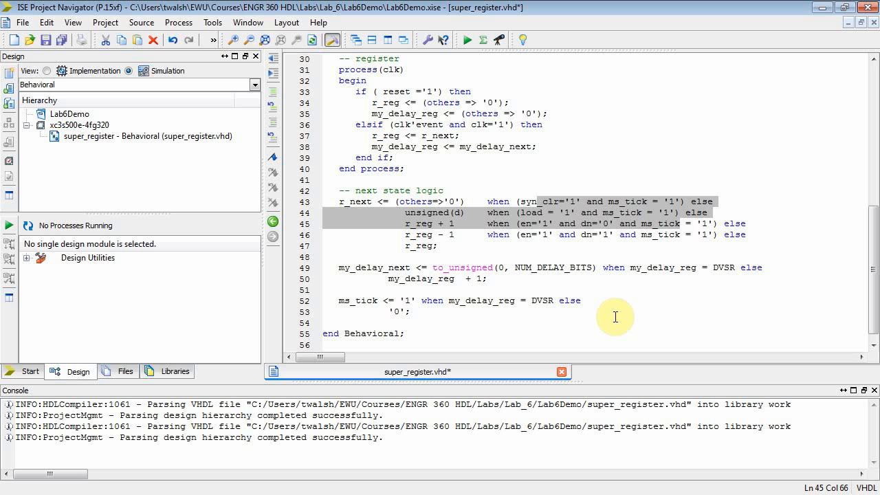
mouse_move(609, 307)
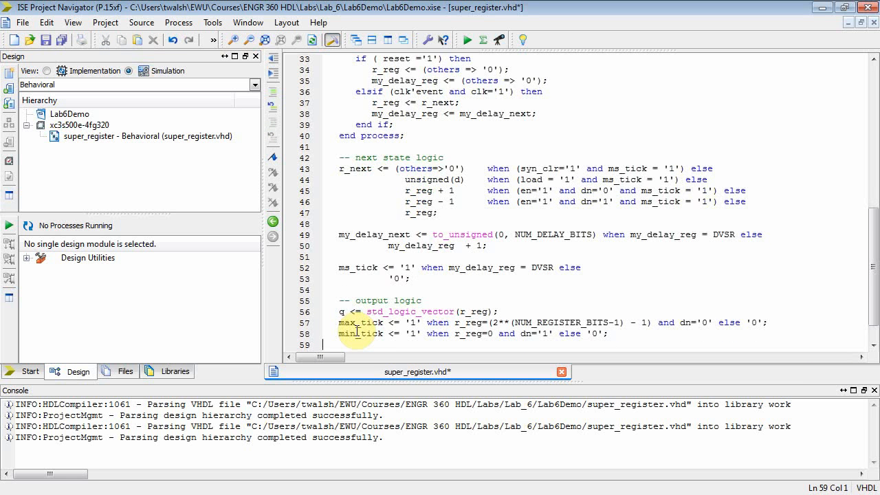
Scroll to the pasted output logic assigning q, max_tick and min_tick before end Behavioral.
scroll(down, 3)
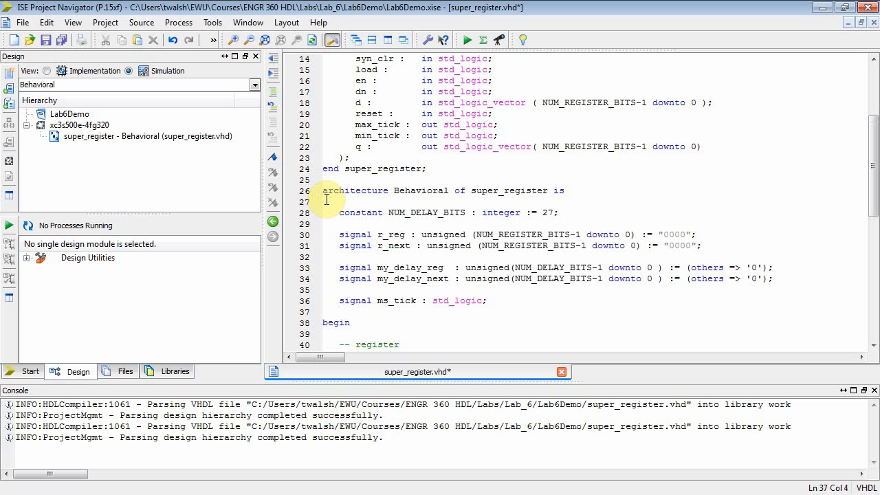
click(392, 212)
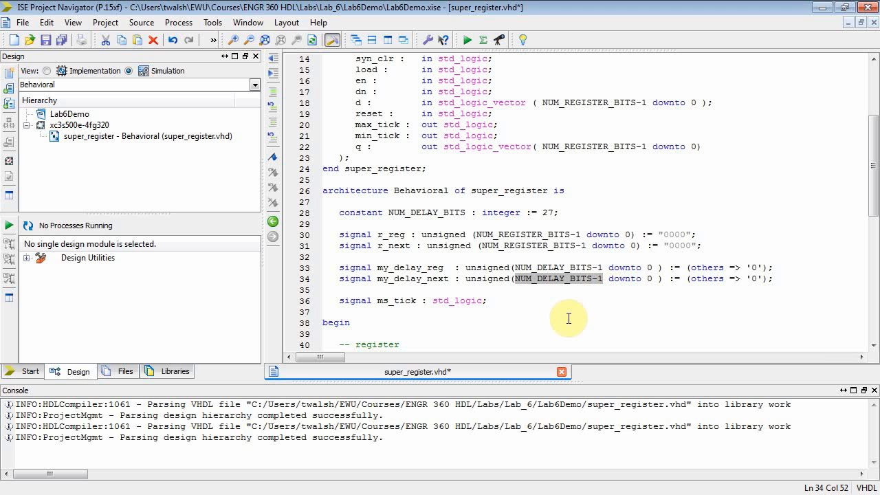
mouse_move(554, 304)
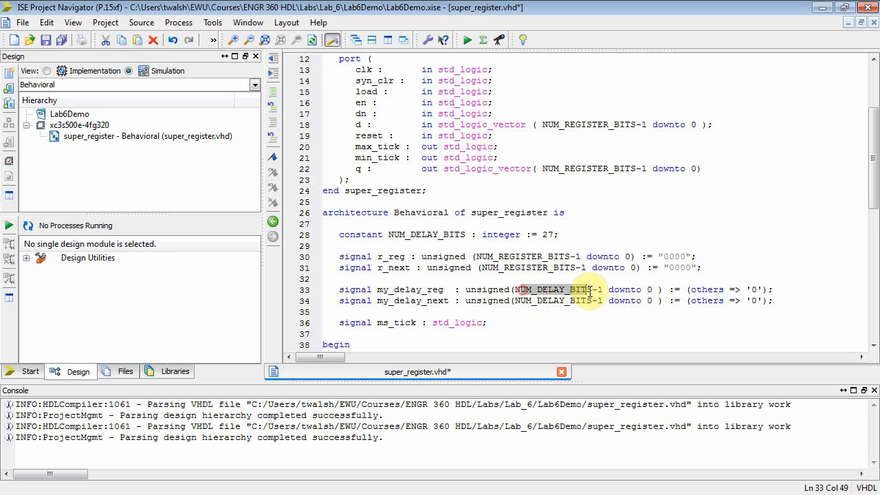
Run Behavioral Check Syntax on super_register, saving the file when prompted.
click(123, 136)
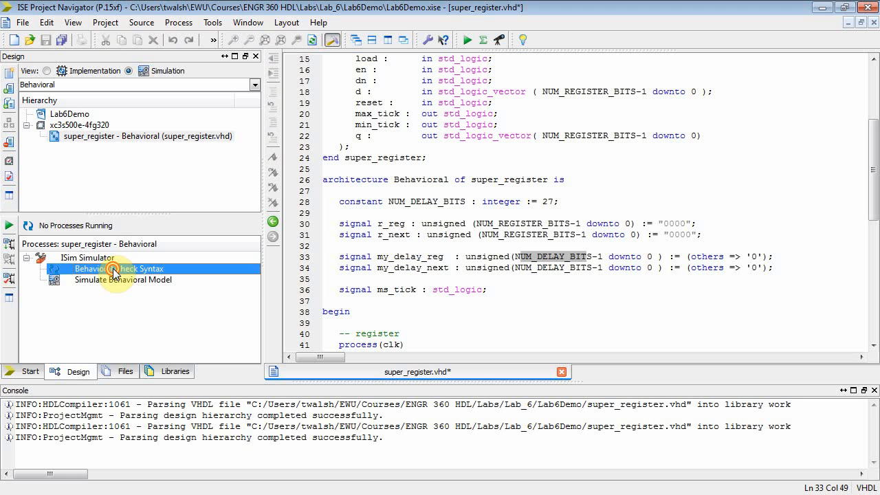
double_click(118, 269)
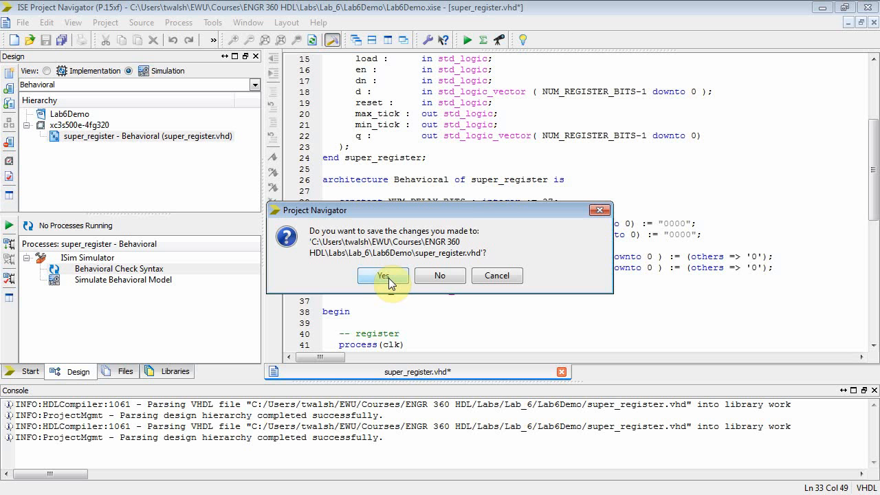
click(383, 275)
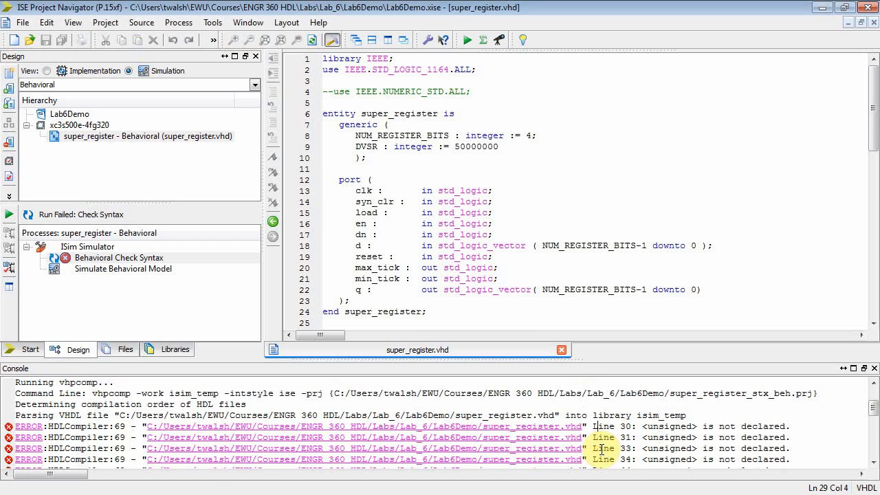
Inspect the 'unsigned is not declared' error and rerun Behavioral Check Syntax after enabling NUMERIC_STD.
double_click(671, 427)
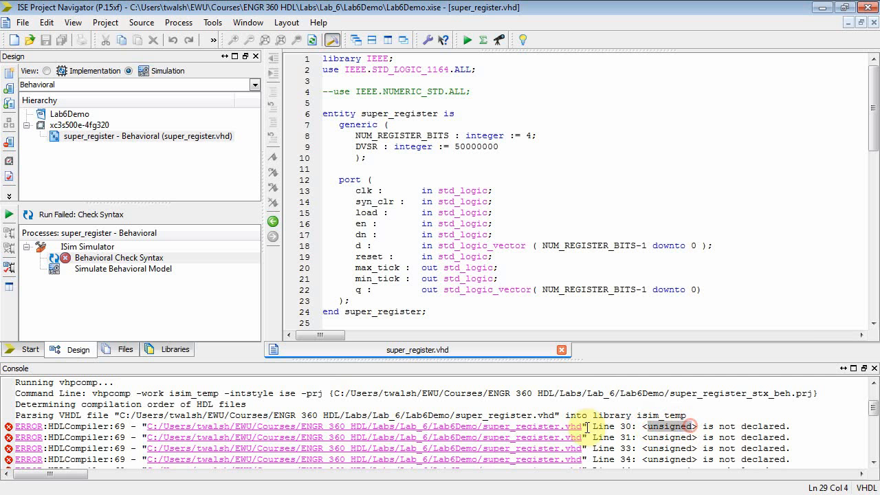
scroll(down, 3)
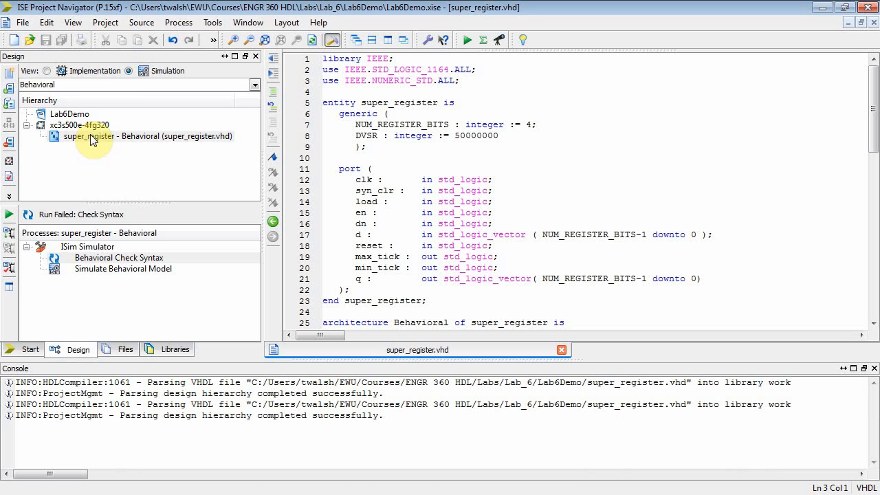
double_click(118, 257)
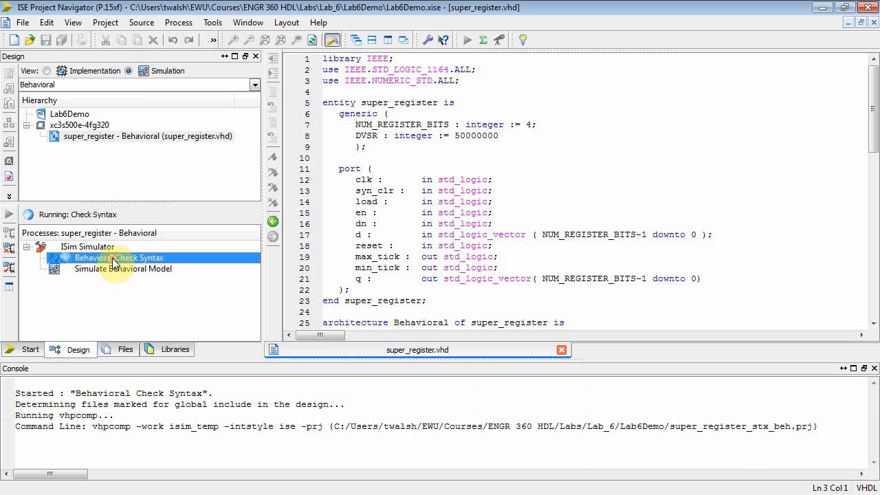